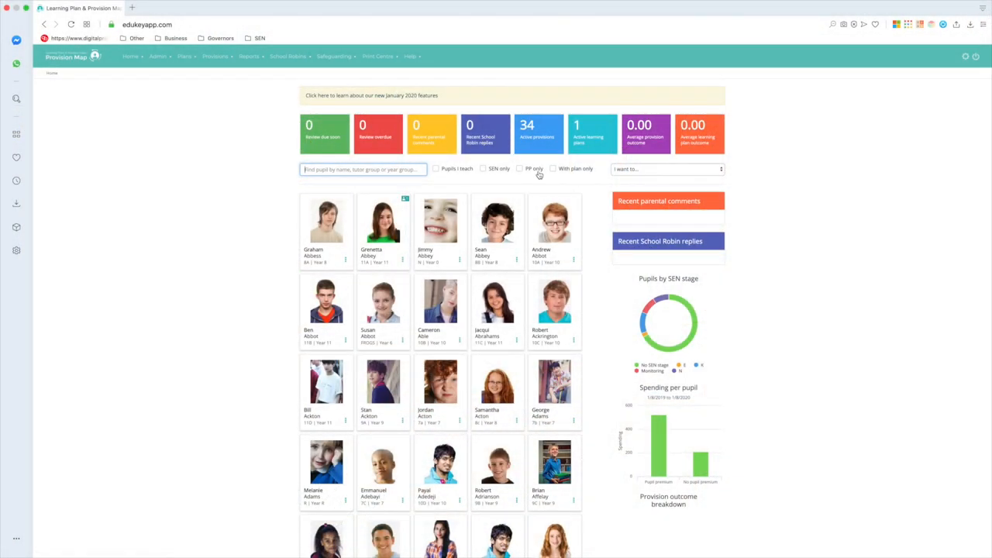
mouse_move(538, 138)
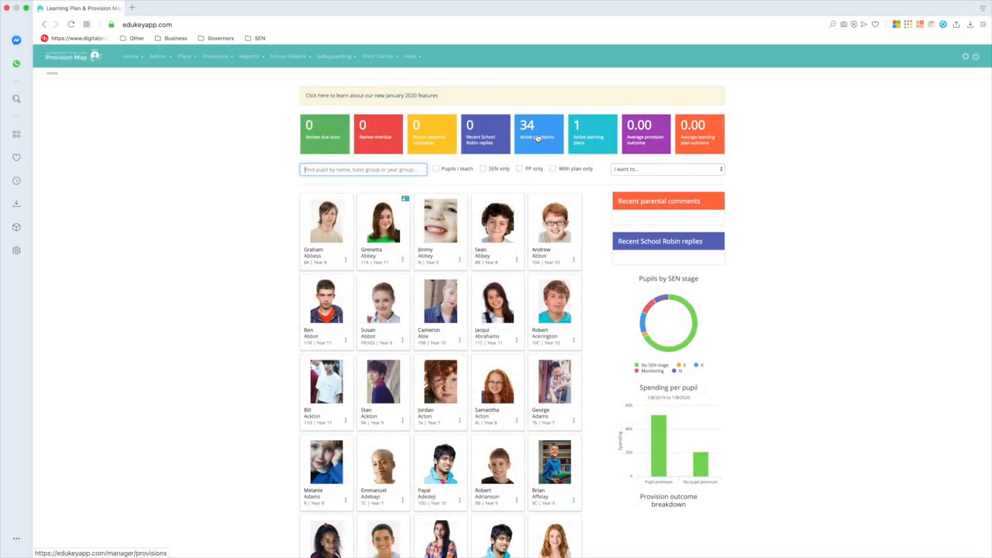